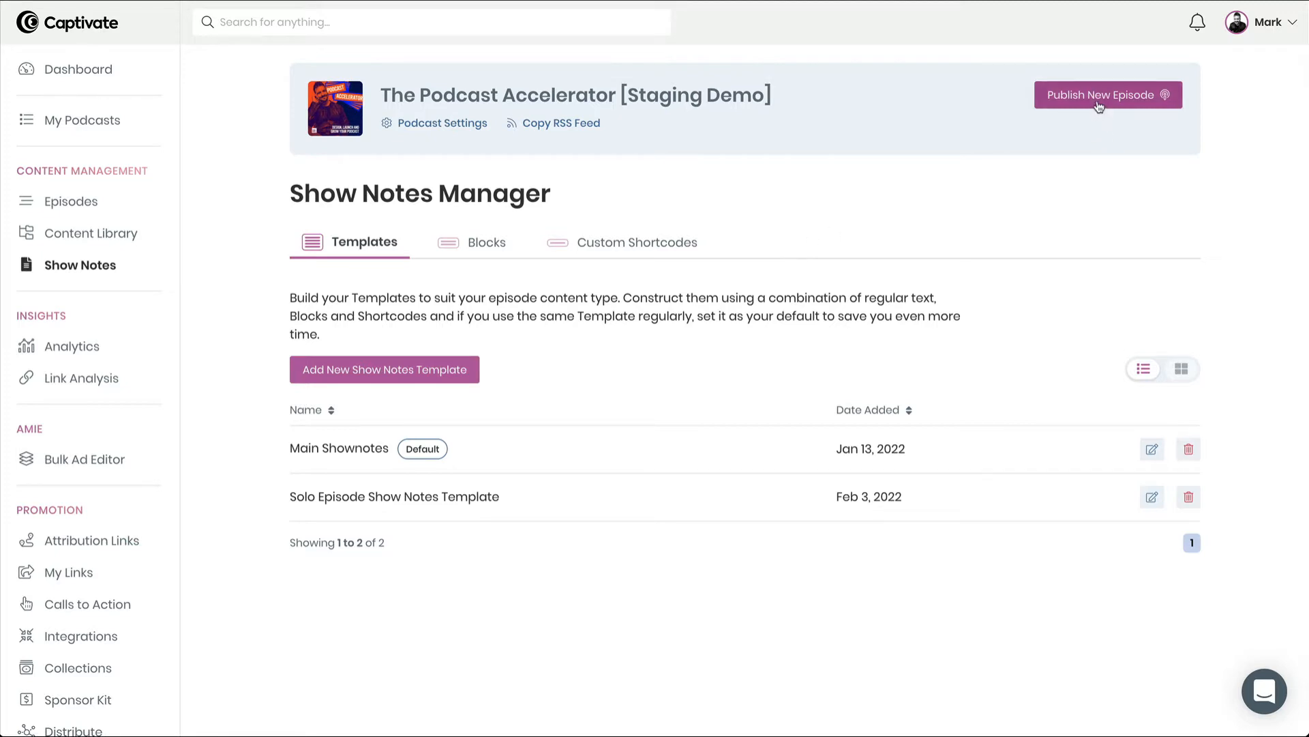
Start a new episode and check the audio library, which has no published episodes
{"action": "left_click", "coordinate": [1100, 95]}
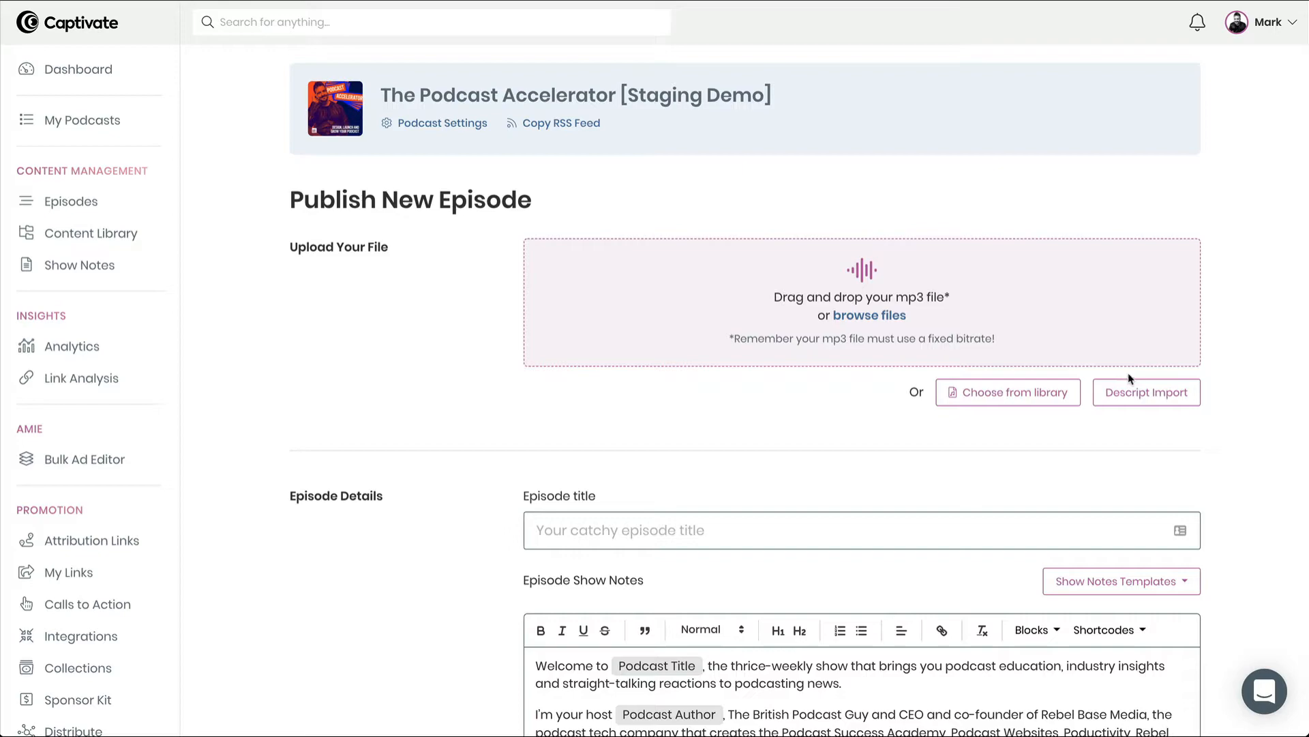
{"action": "left_click", "coordinate": [1008, 392]}
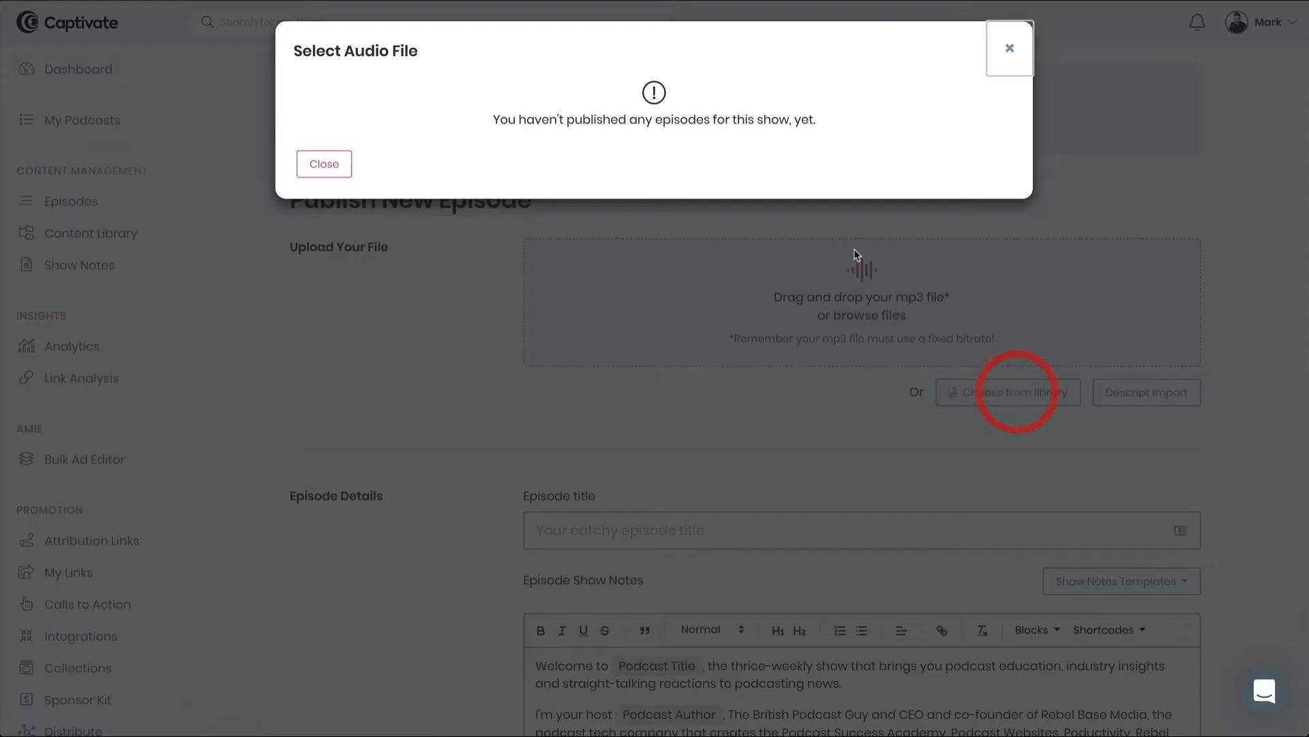
Attach the trailer mp3 and scroll through the template-prefilled Episode Show Notes
{"action": "left_click", "coordinate": [323, 163]}
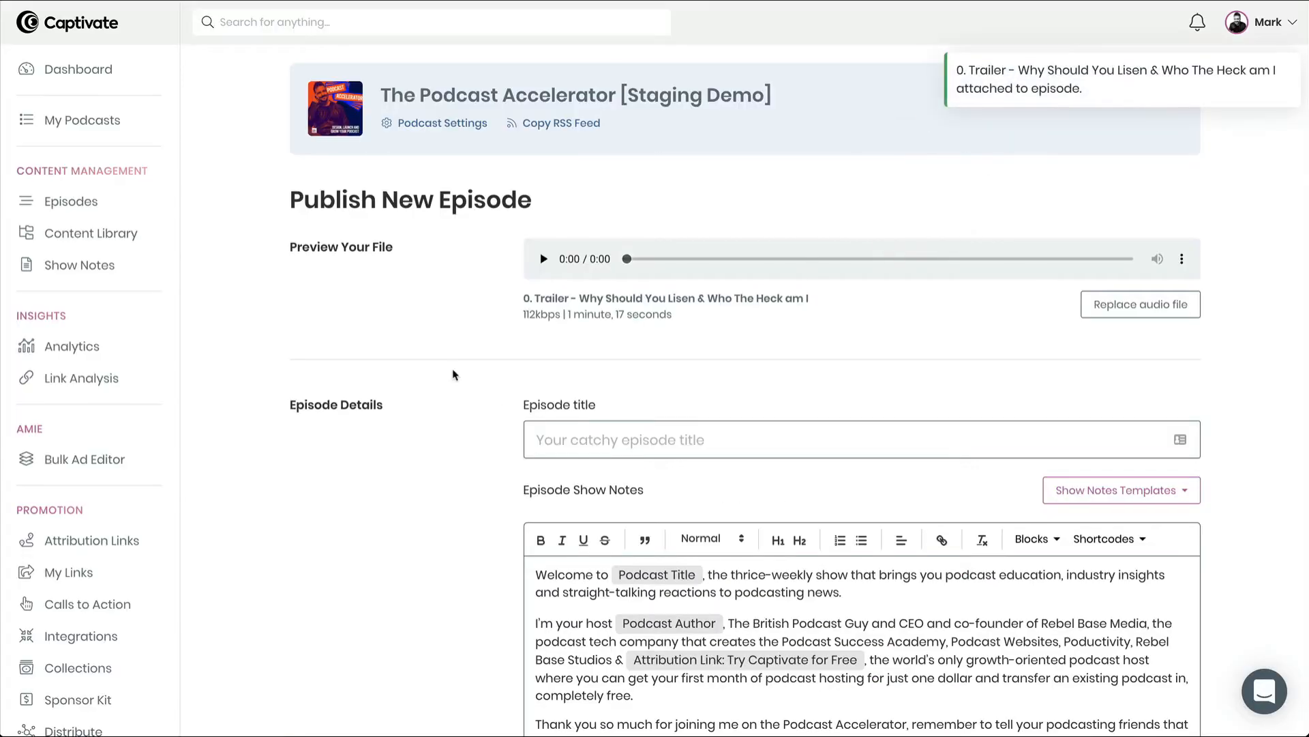
{"action": "mouse_move", "coordinate": [417, 380]}
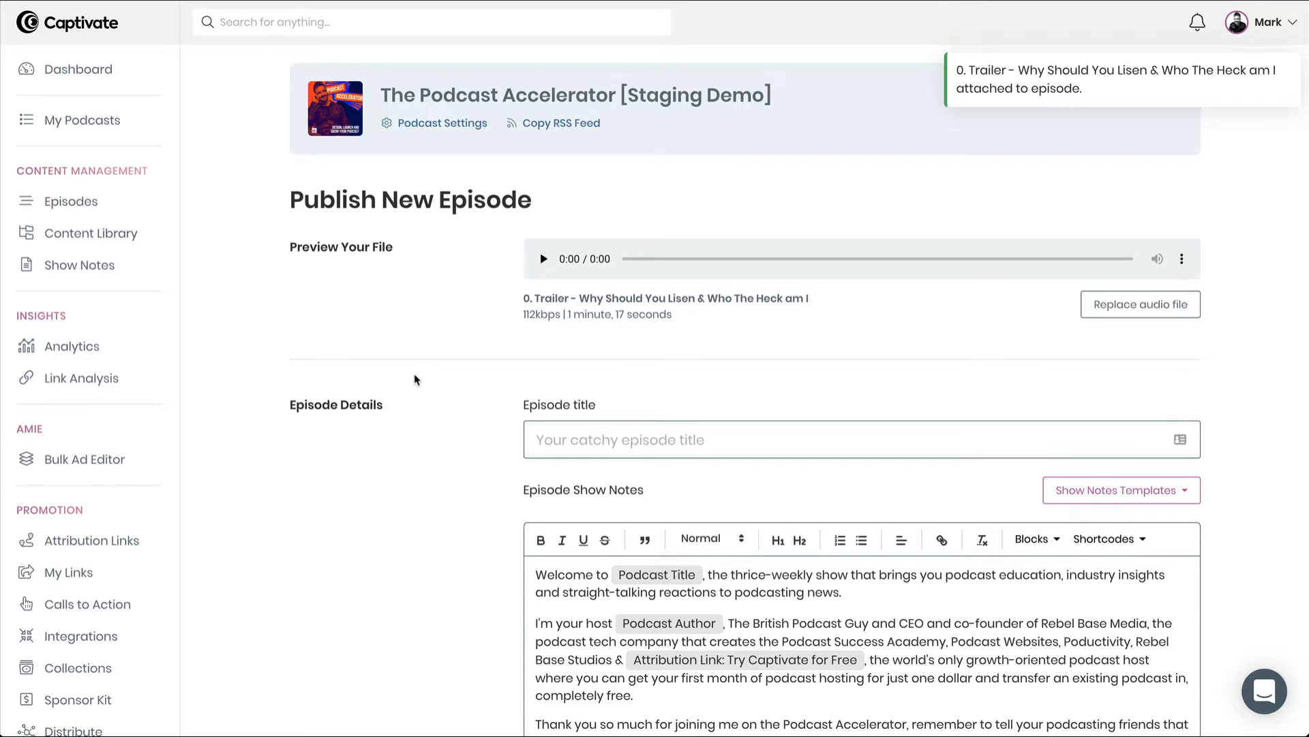
{"action": "mouse_move", "coordinate": [379, 342]}
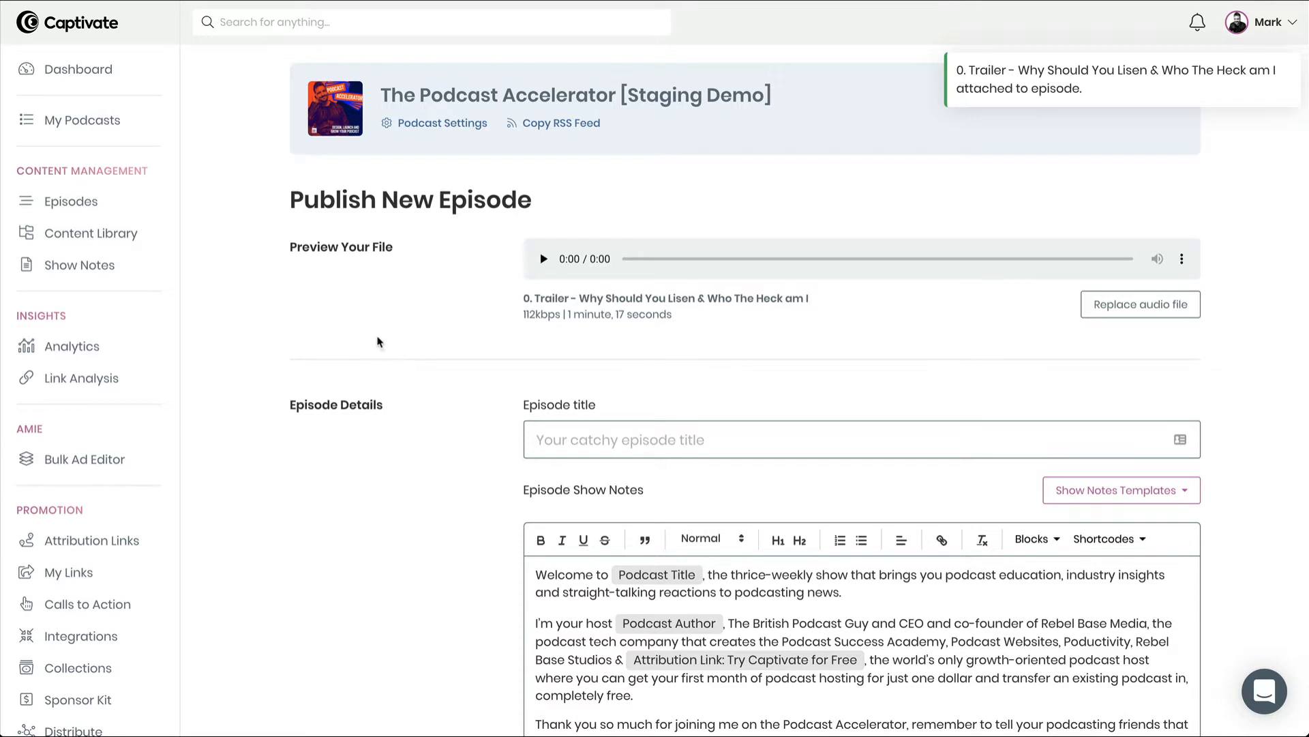
{"action": "scroll", "scroll_direction": "down", "scroll_amount": 3}
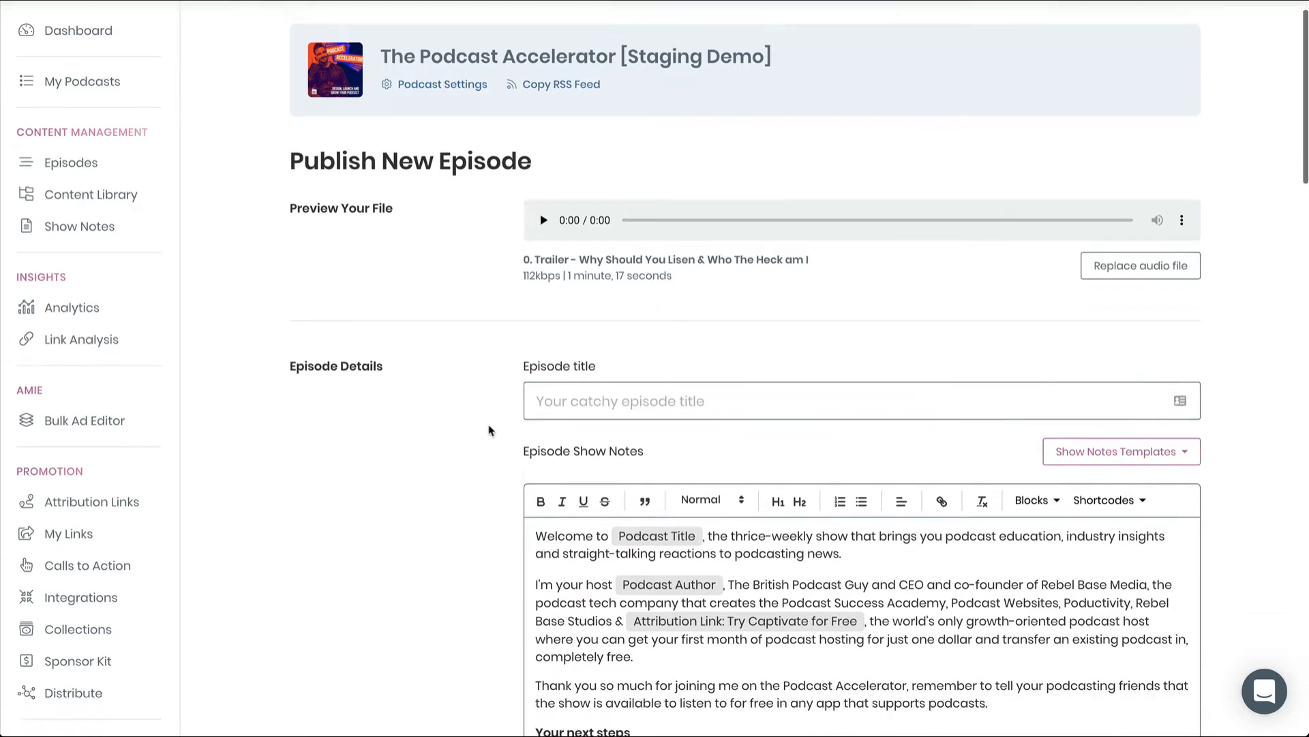
{"action": "scroll", "scroll_direction": "down", "scroll_amount": 3}
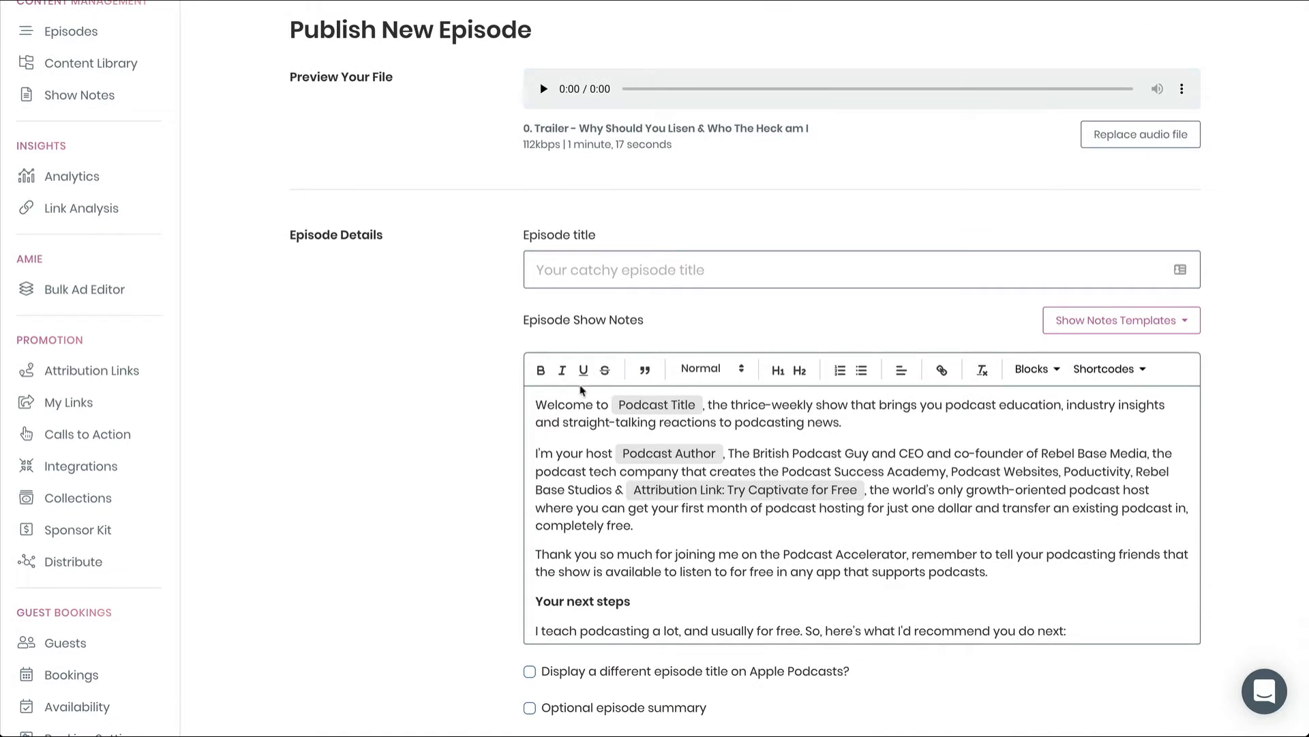
{"action": "mouse_move", "coordinate": [695, 453]}
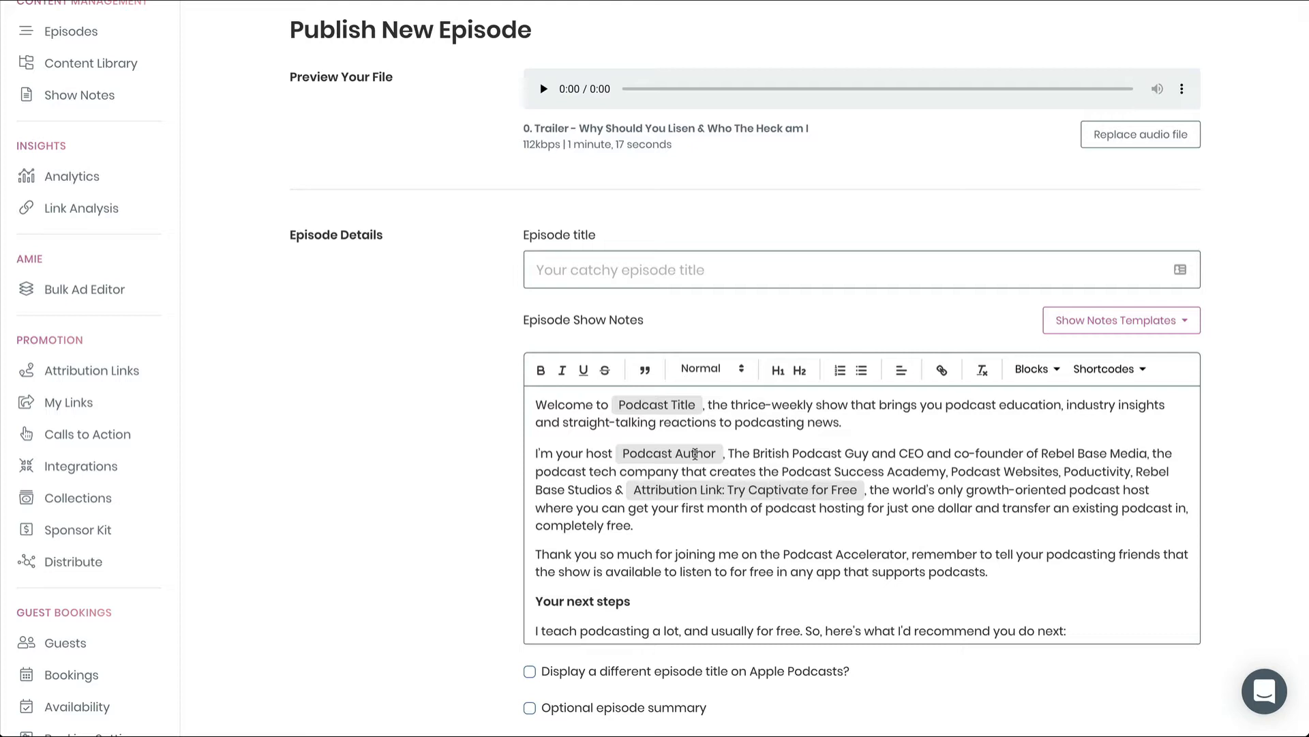
{"action": "mouse_move", "coordinate": [761, 461]}
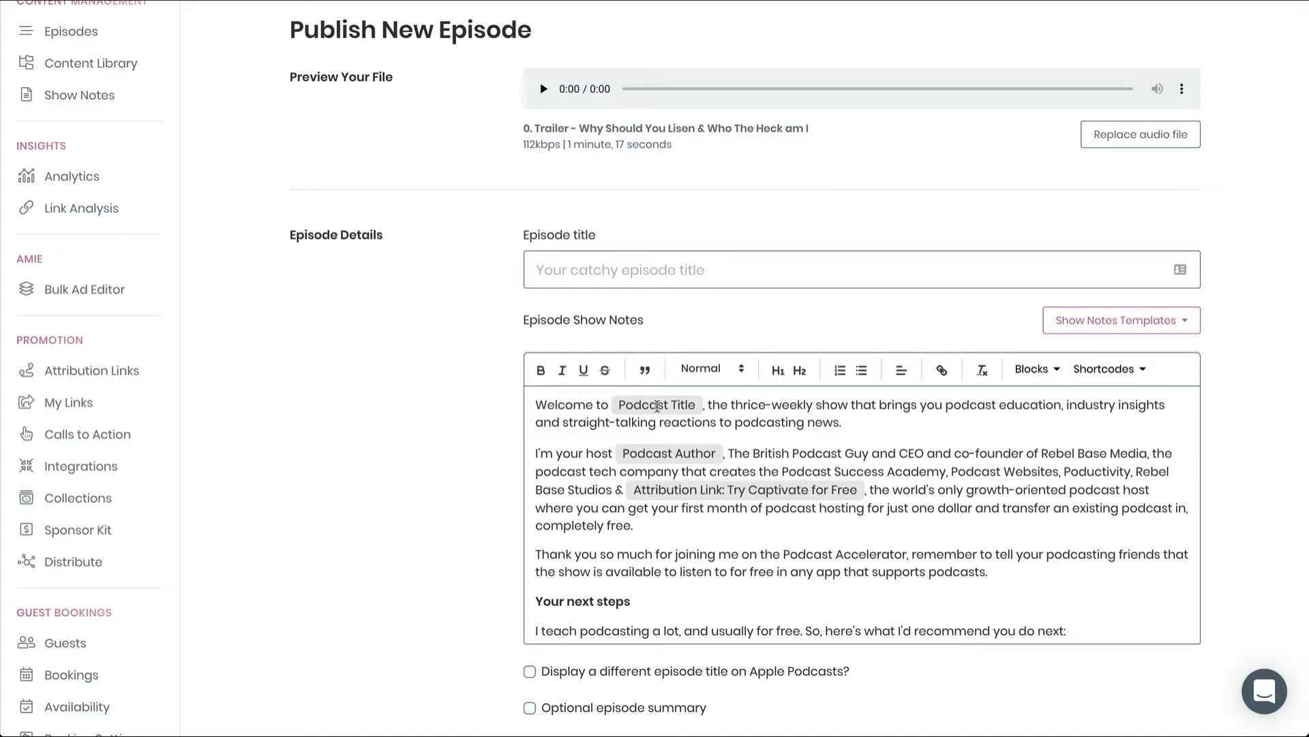
{"action": "scroll", "scroll_direction": "down", "scroll_amount": 3}
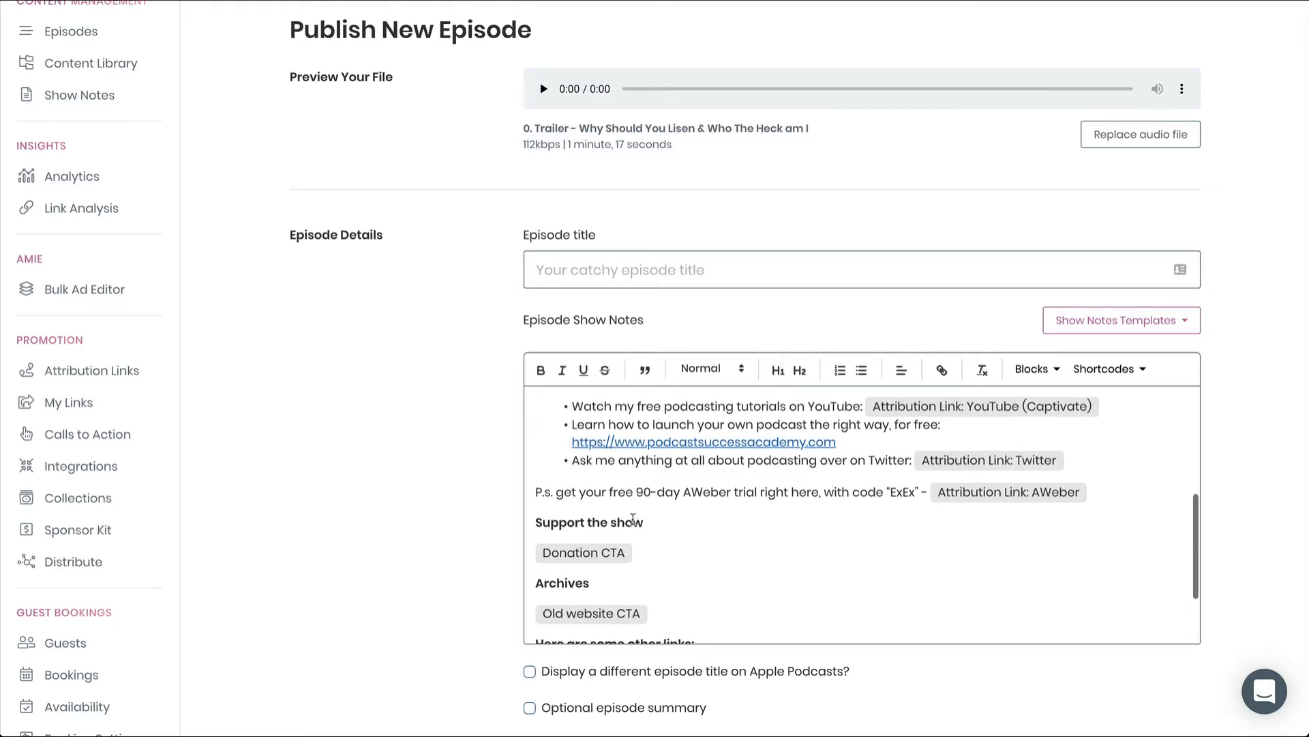
{"action": "scroll", "scroll_direction": "down", "scroll_amount": 3}
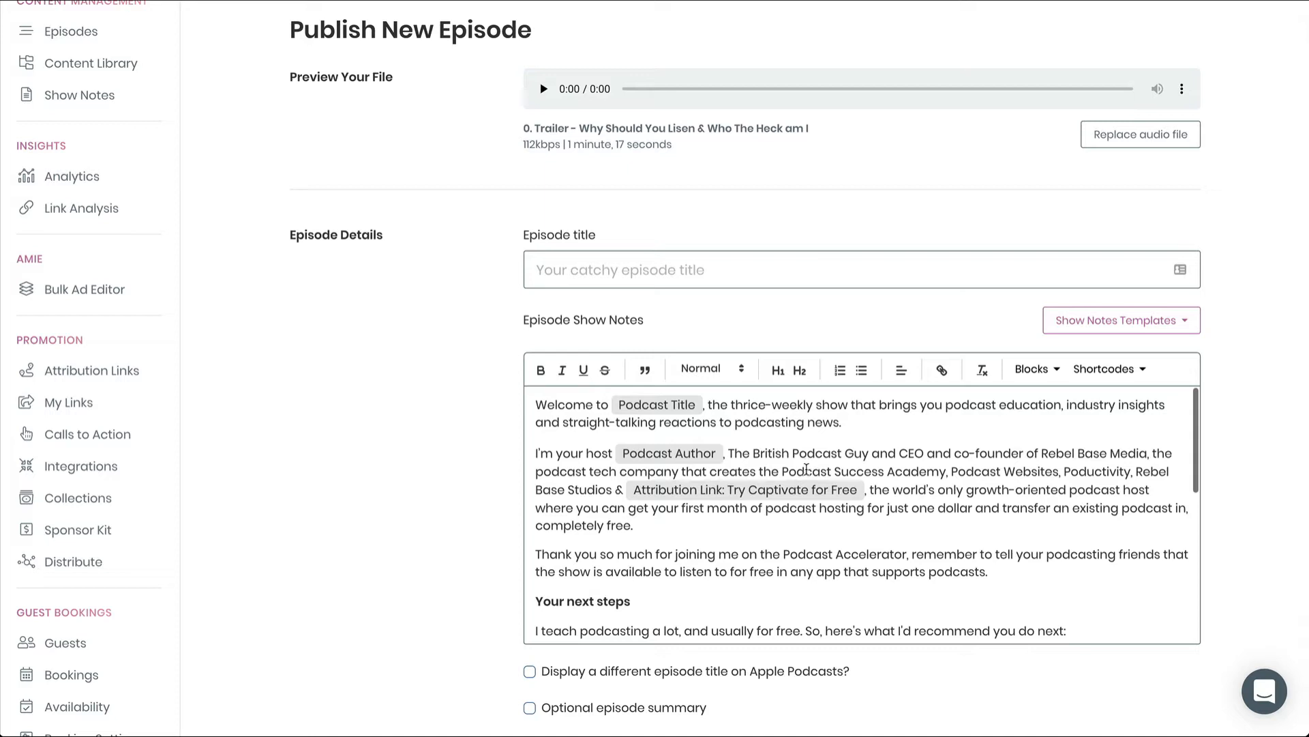
{"action": "left_click", "coordinate": [1122, 319]}
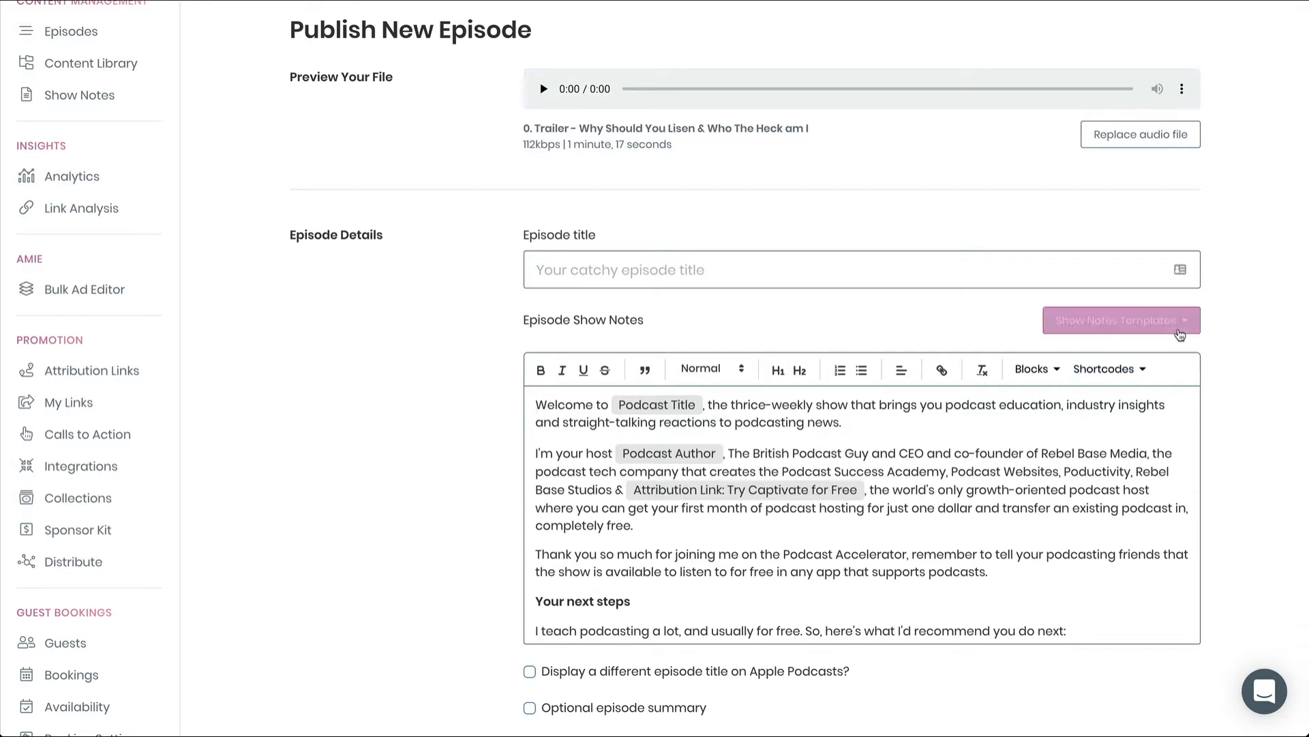
{"action": "left_click", "coordinate": [1121, 320]}
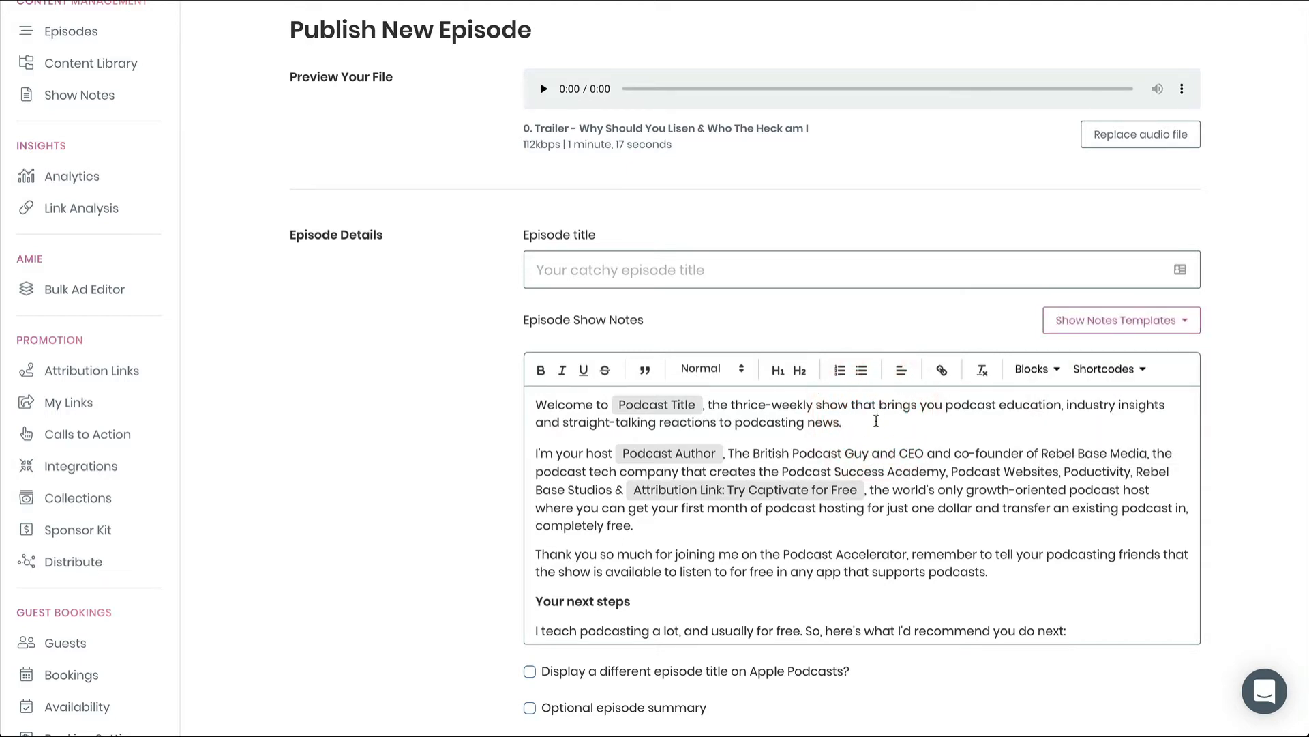
{"action": "key", "text": "Enter"}
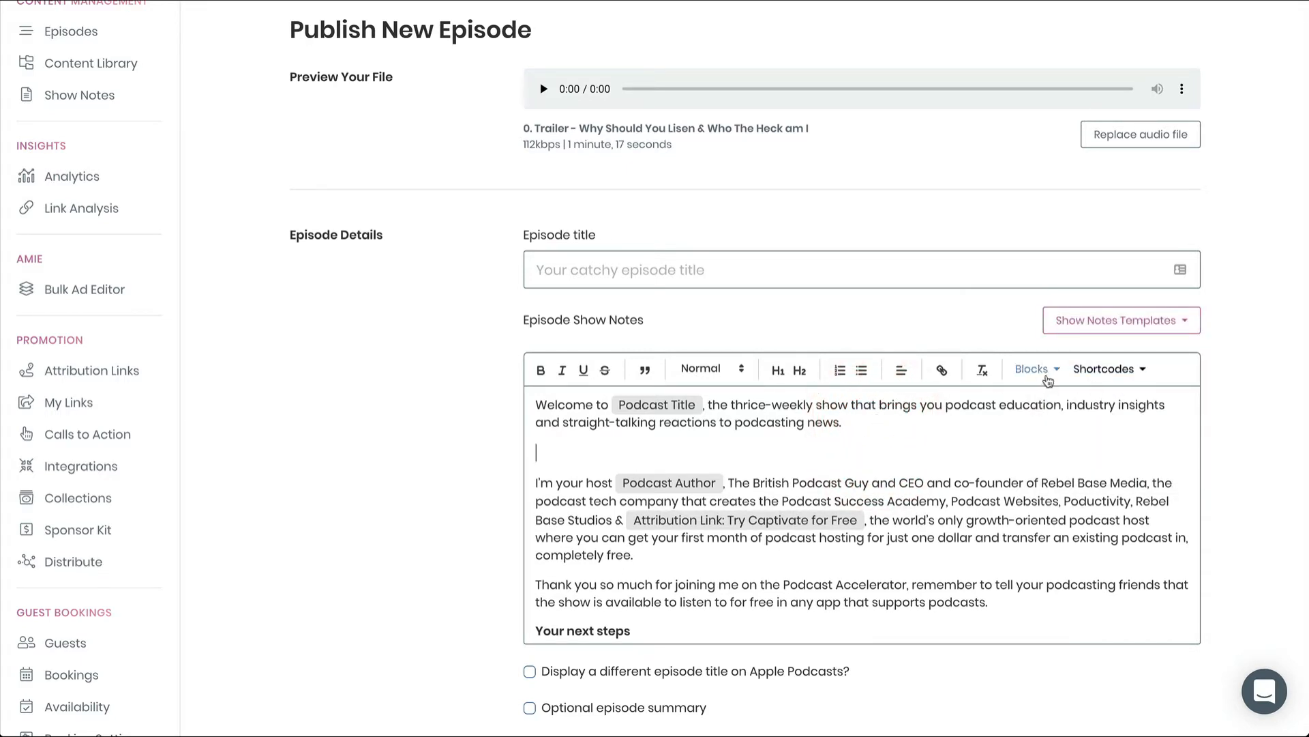
{"action": "left_click", "coordinate": [1036, 369]}
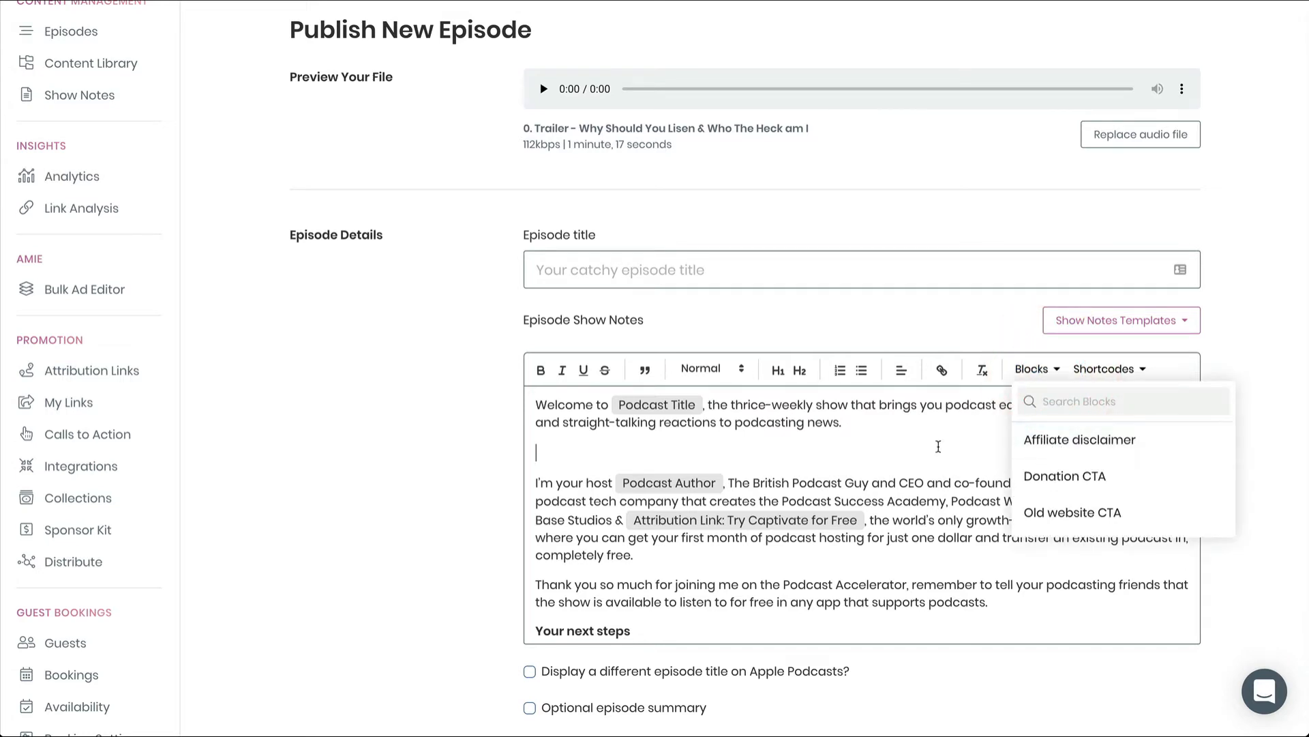
{"action": "left_click", "coordinate": [1105, 369]}
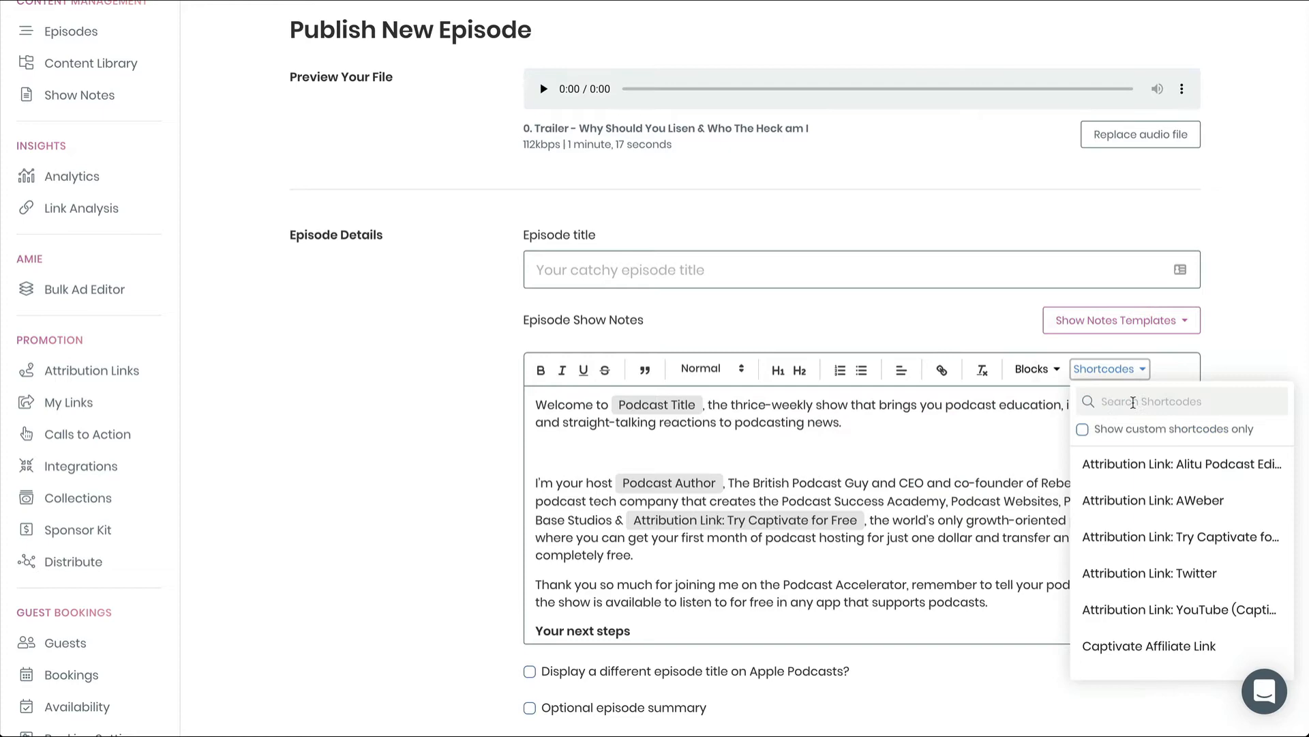
{"action": "left_click", "coordinate": [1082, 429]}
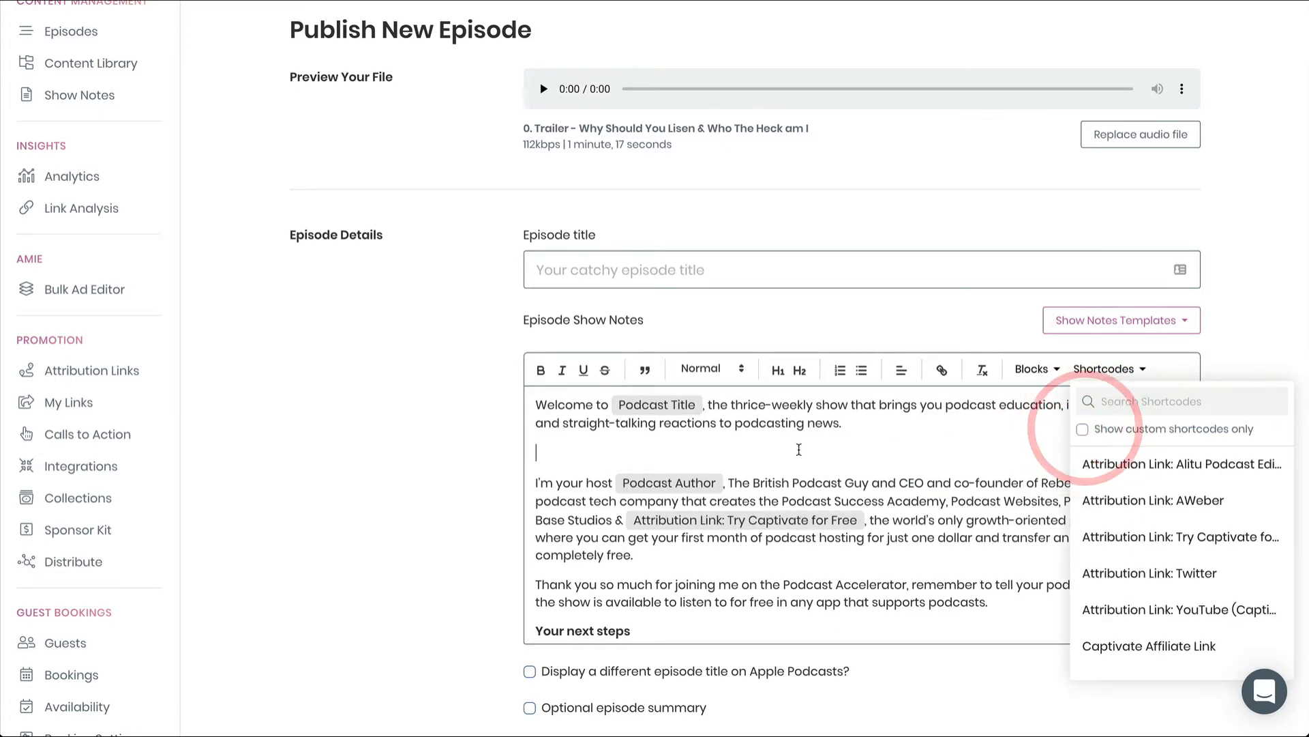
{"action": "left_click", "coordinate": [409, 484]}
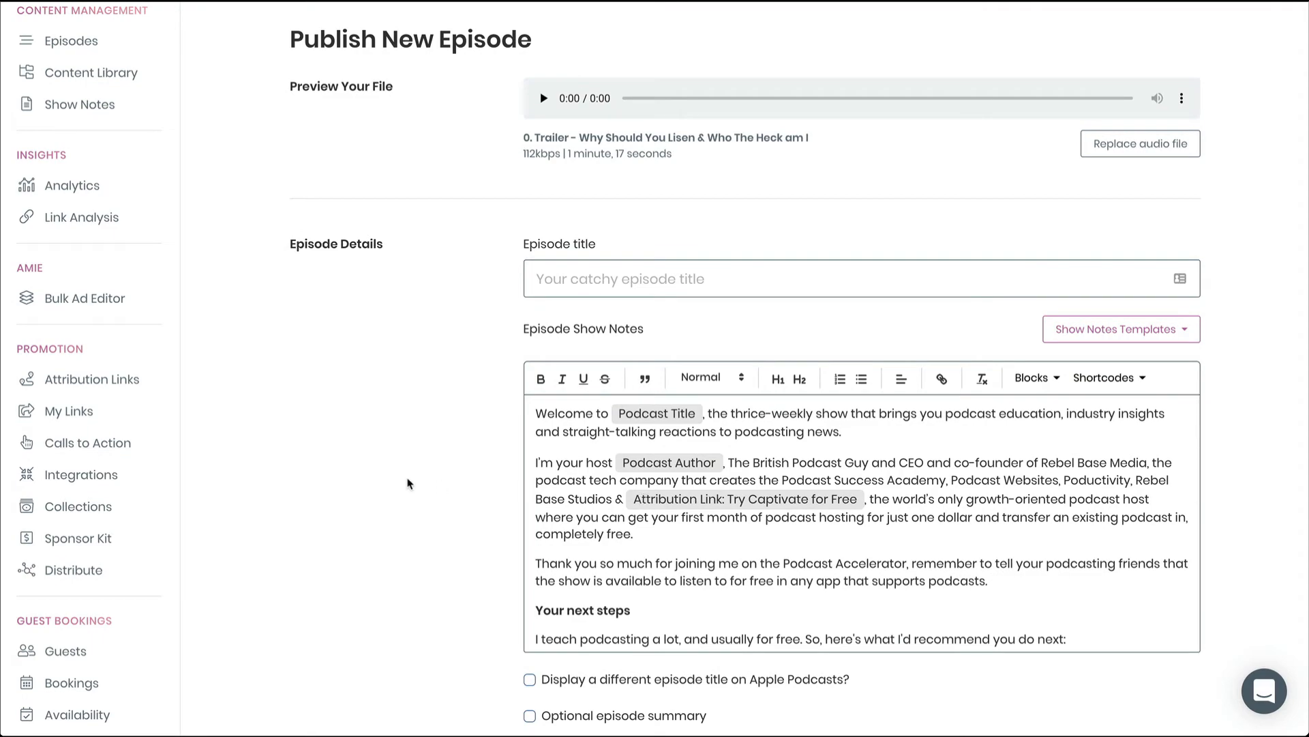
Scroll down to the AMIE pre-roll, mid-roll and post-roll ad slots
{"action": "scroll", "scroll_direction": "down", "scroll_amount": 3}
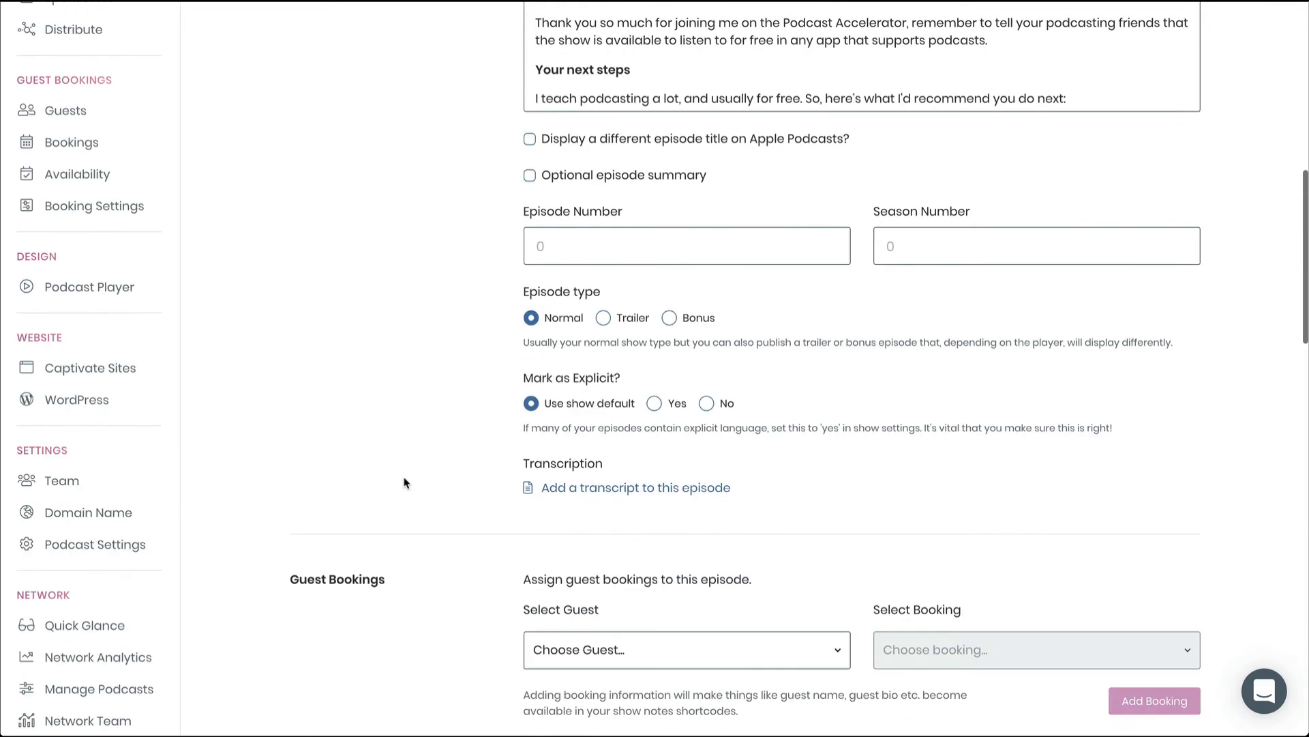
{"action": "scroll", "scroll_direction": "down", "scroll_amount": 3}
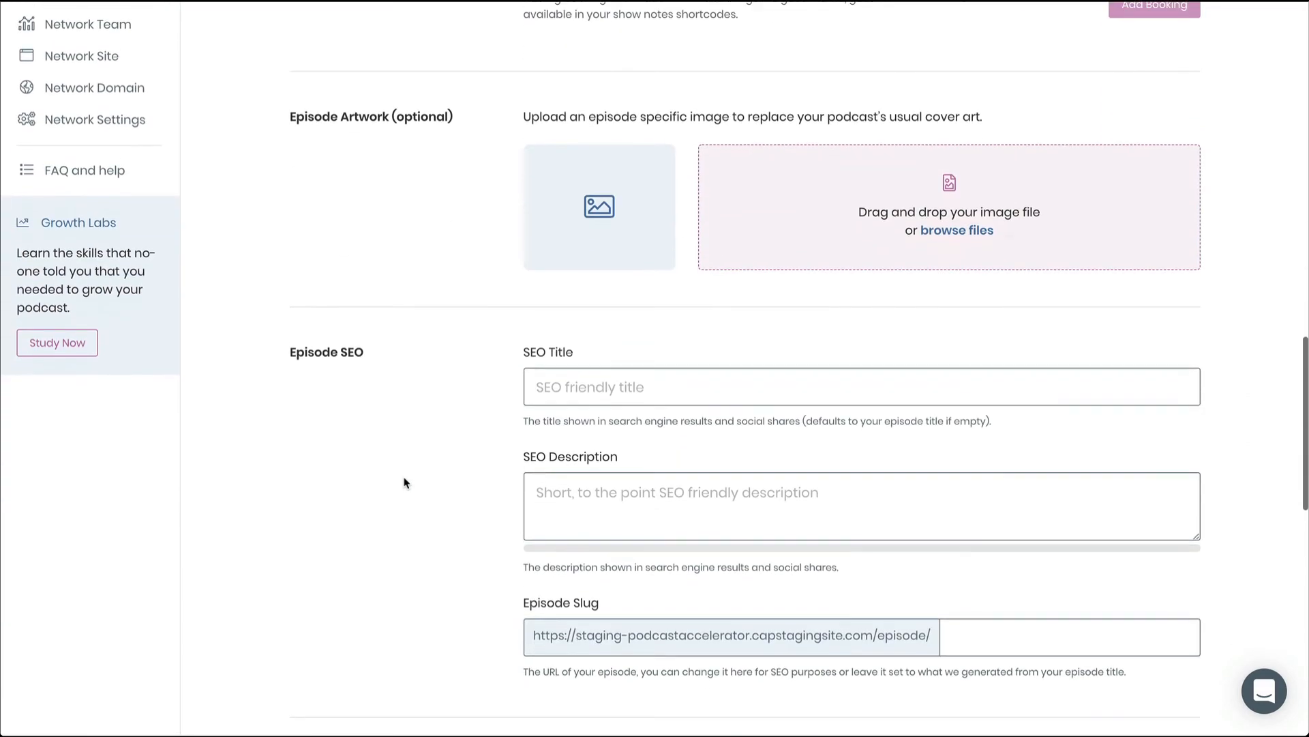
{"action": "scroll", "scroll_direction": "down", "scroll_amount": 3}
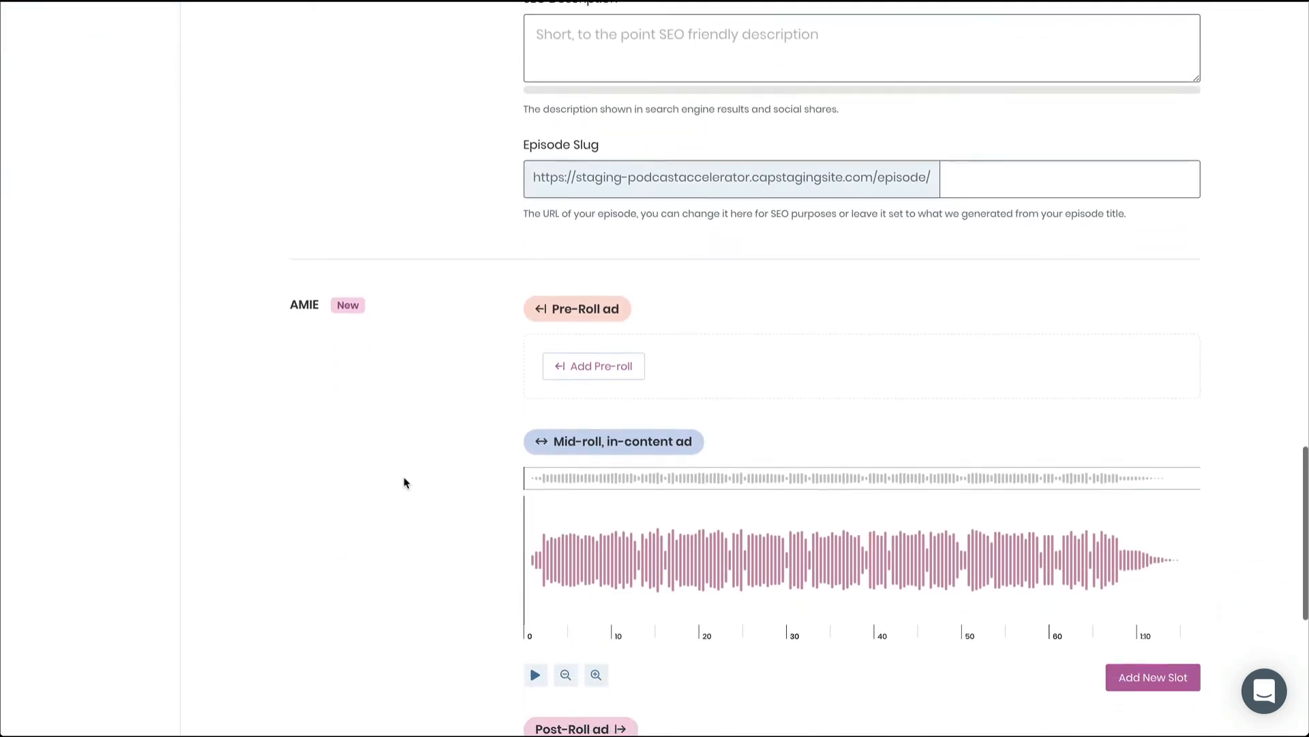
{"action": "scroll", "scroll_direction": "down", "scroll_amount": 3}
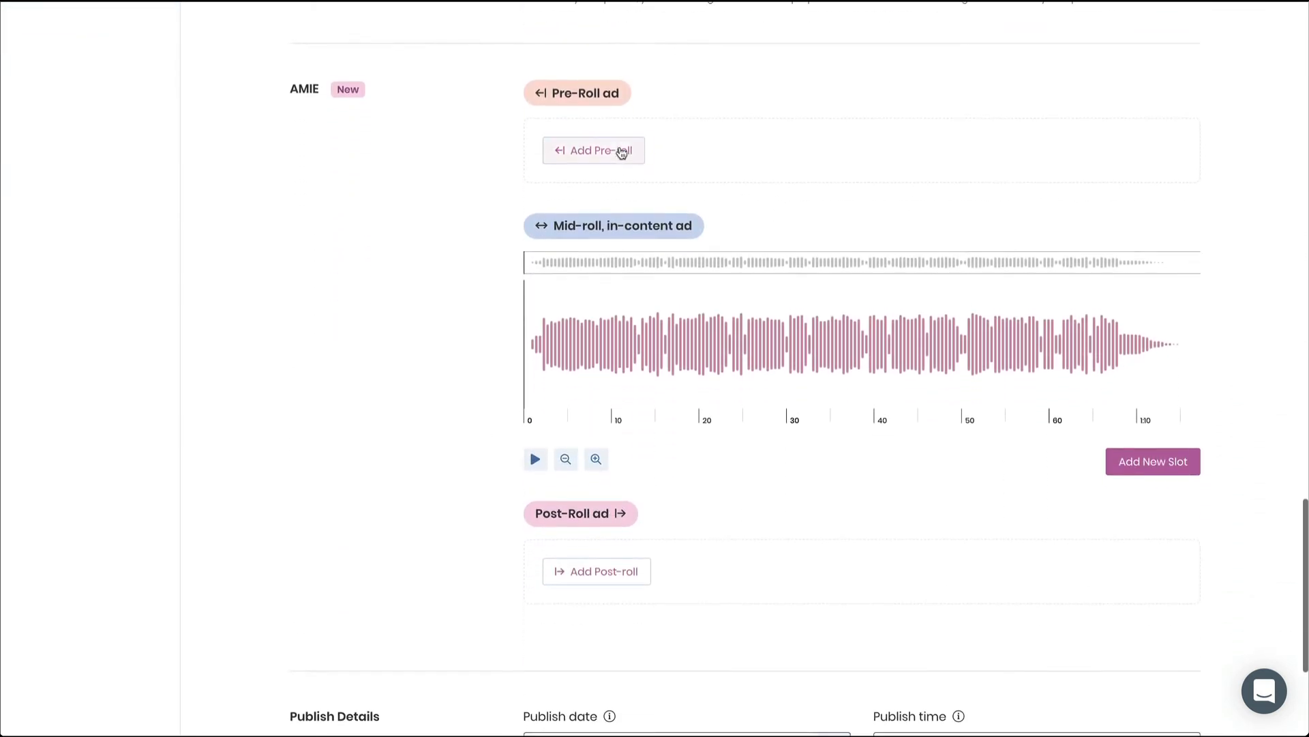
{"action": "mouse_move", "coordinate": [750, 359]}
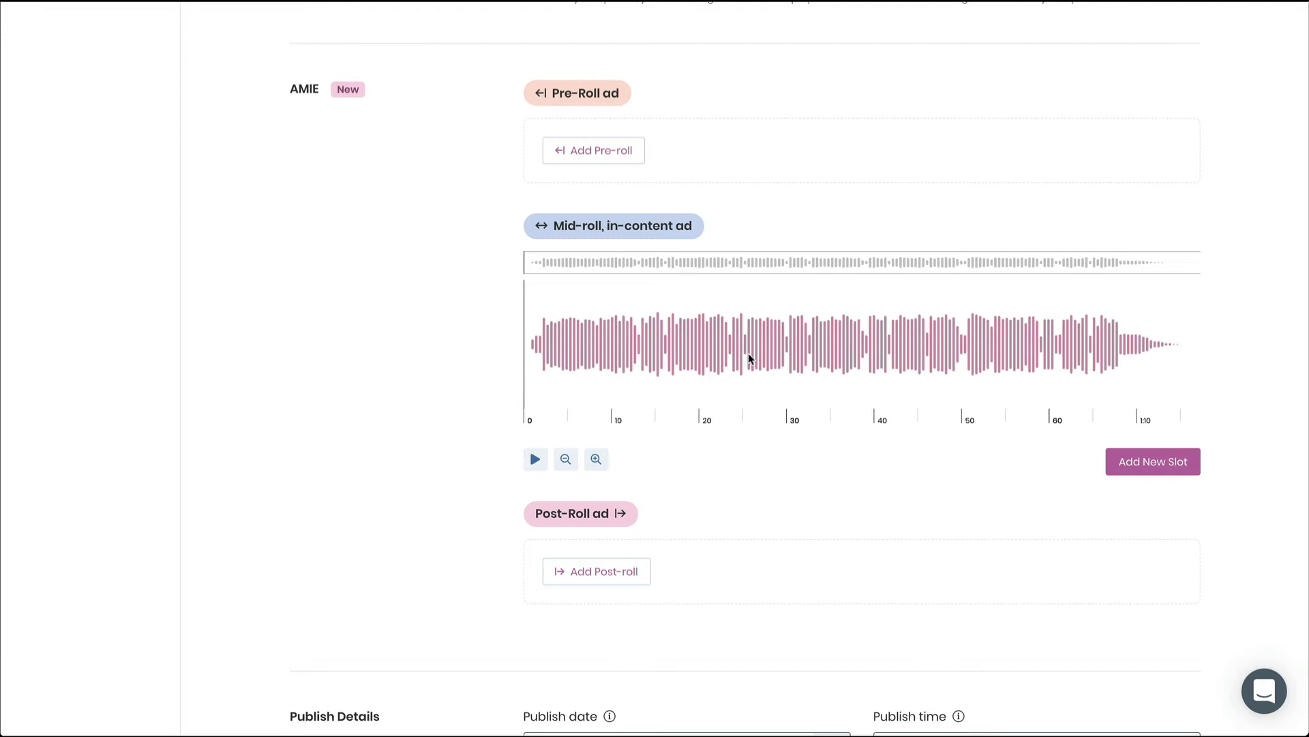
Mark a mid-roll ad slot around 25–28 seconds on the waveform, then check Publish Details
{"action": "left_click_drag", "start_coordinate": [751, 350], "coordinate": [830, 350]}
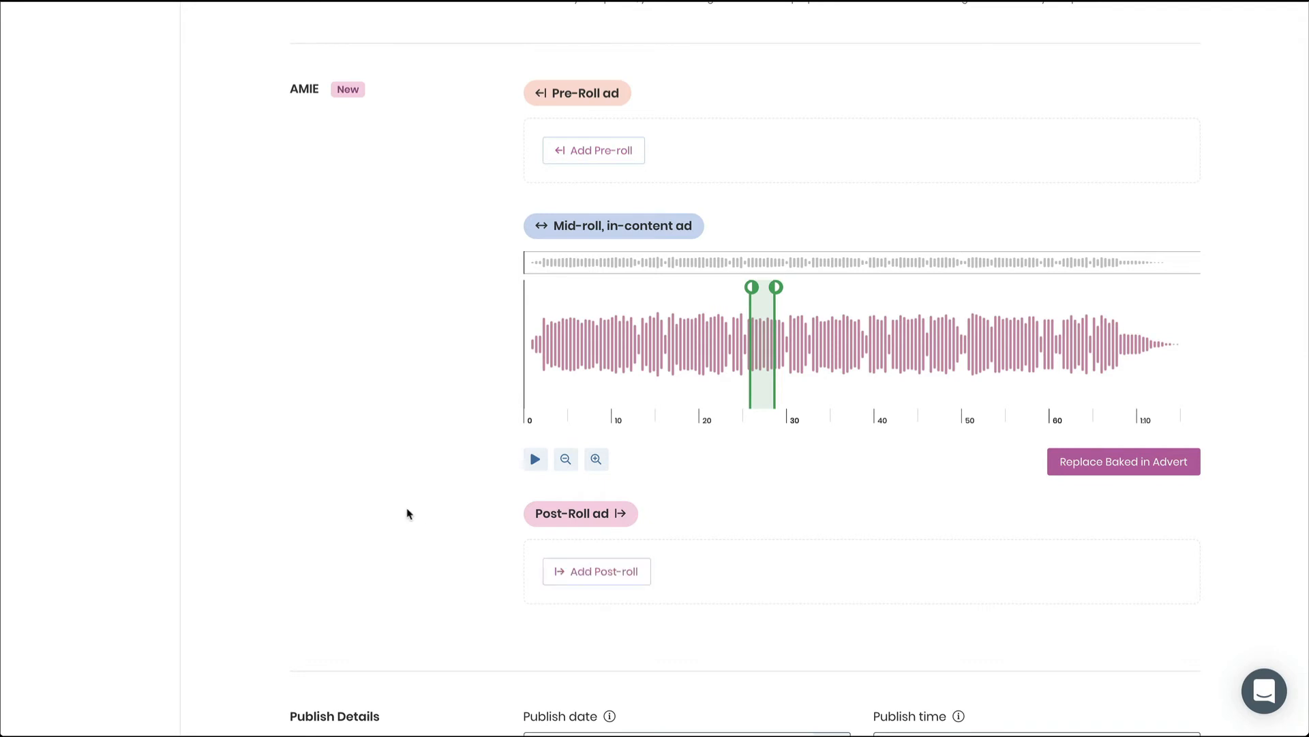
{"action": "mouse_move", "coordinate": [413, 512]}
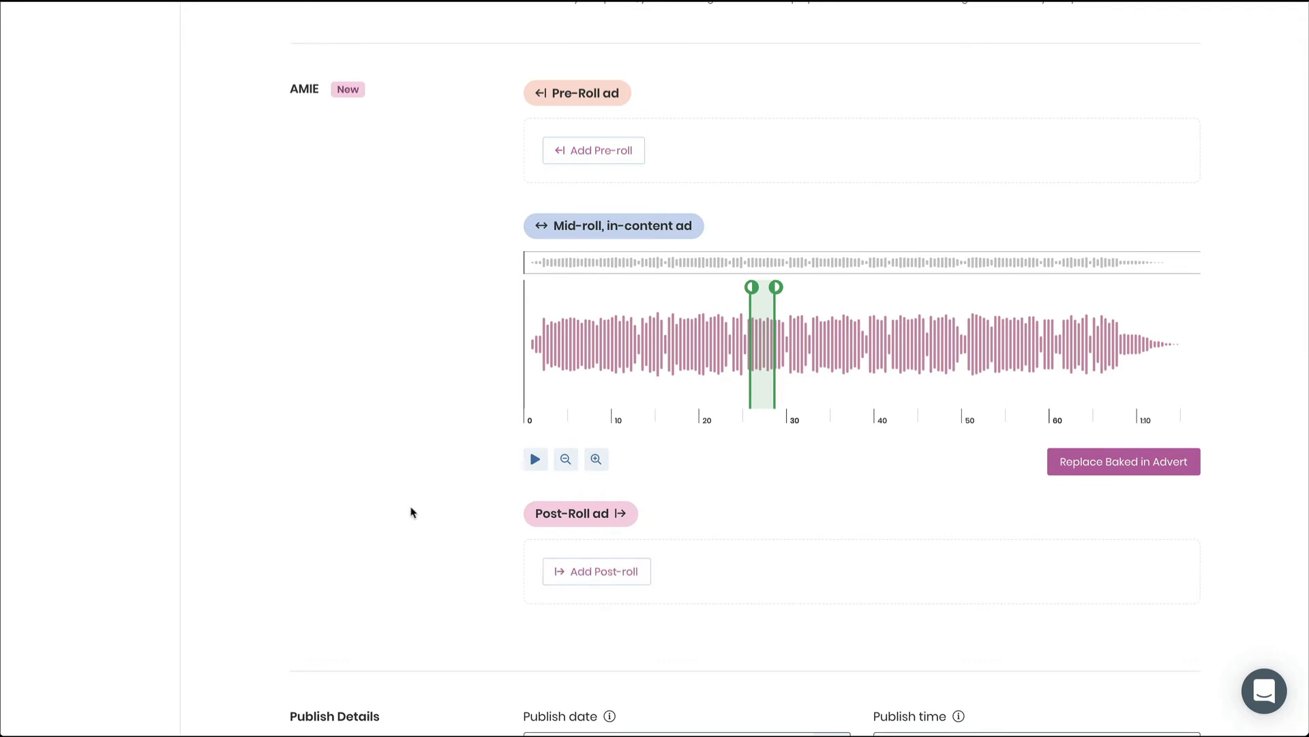
{"action": "scroll", "scroll_direction": "down", "scroll_amount": 3}
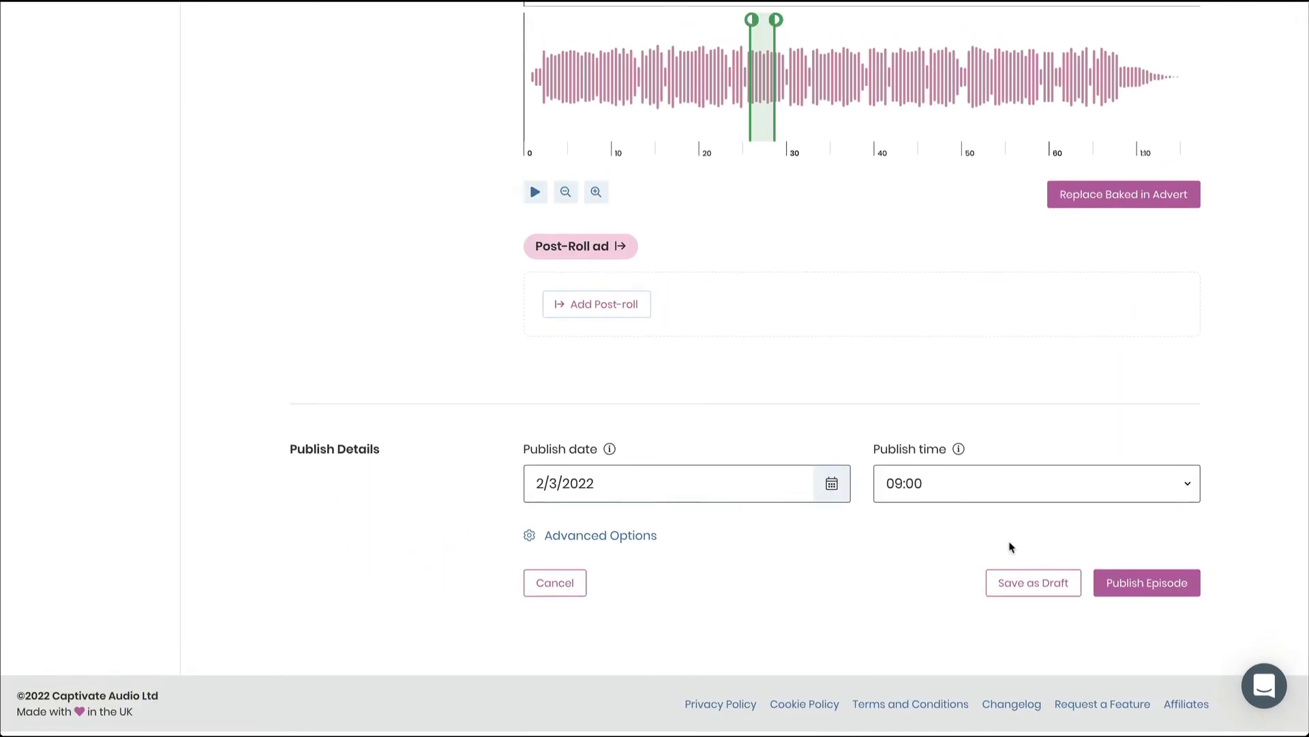
{"action": "scroll", "scroll_direction": "down", "scroll_amount": 3}
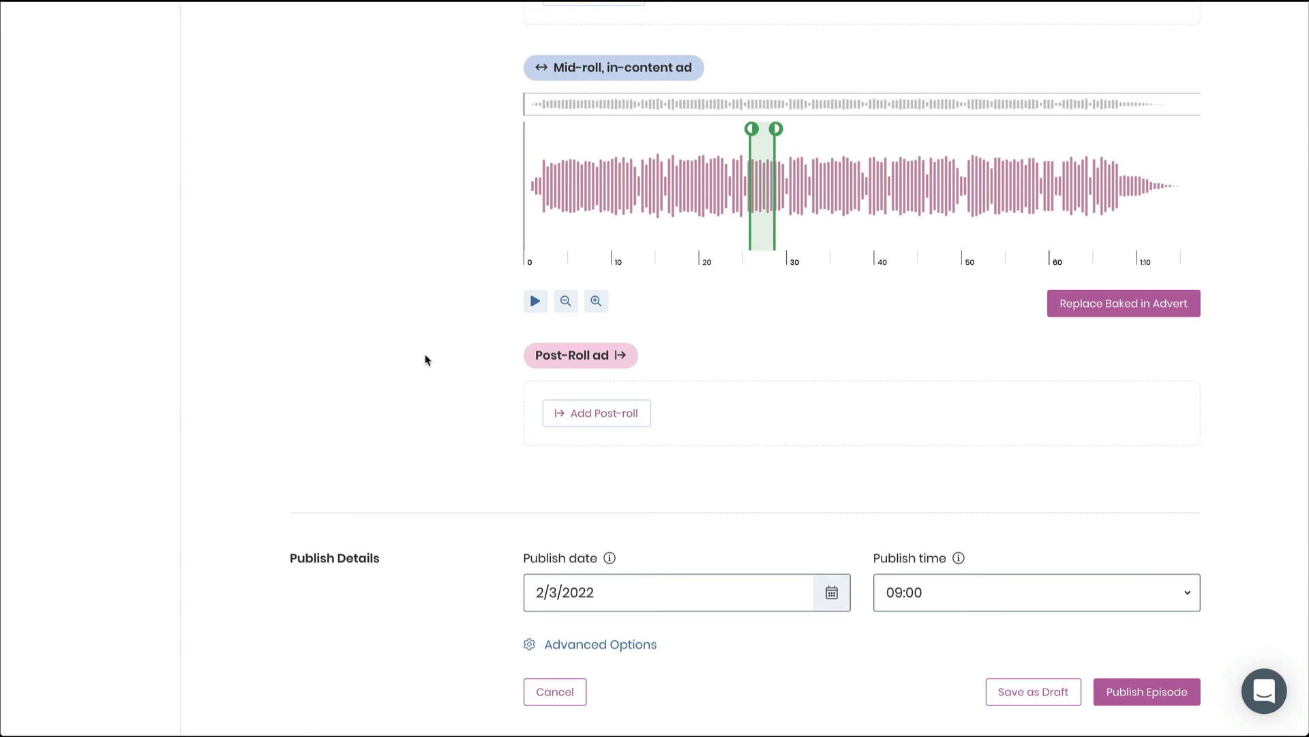
{"action": "scroll", "scroll_direction": "up", "scroll_amount": 3}
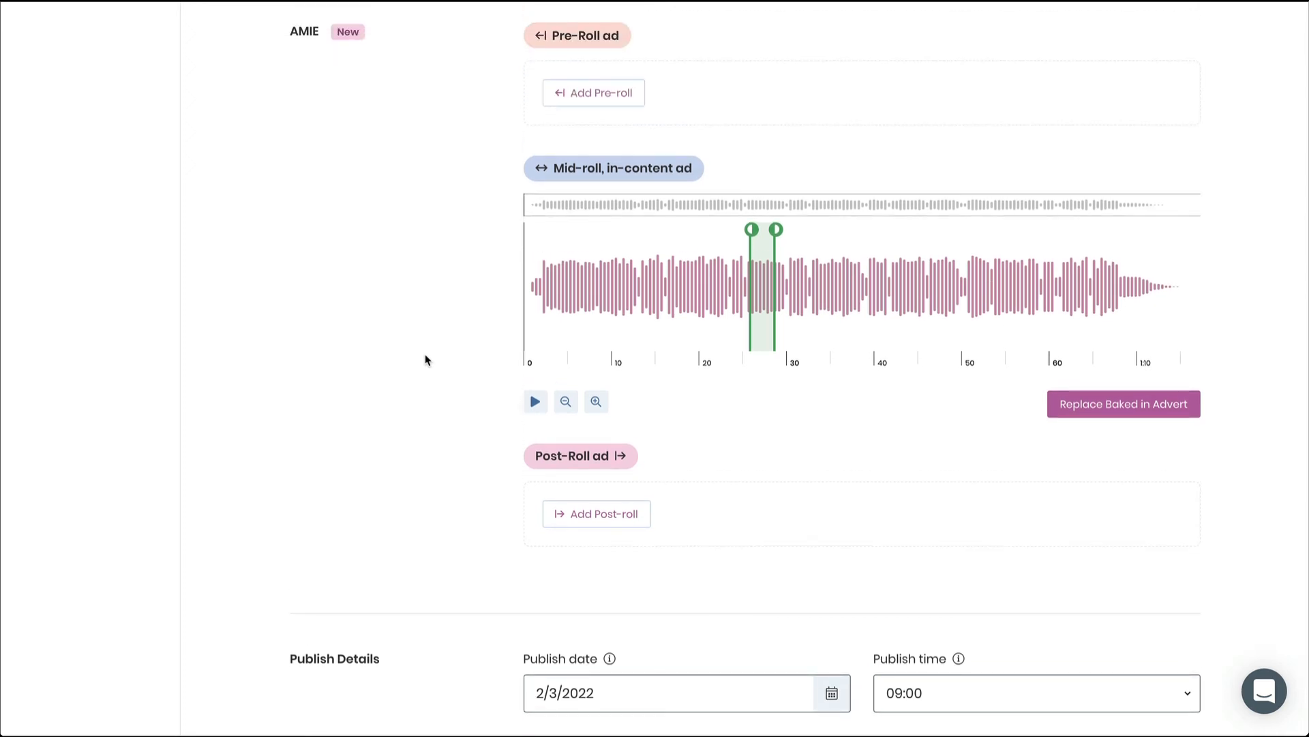